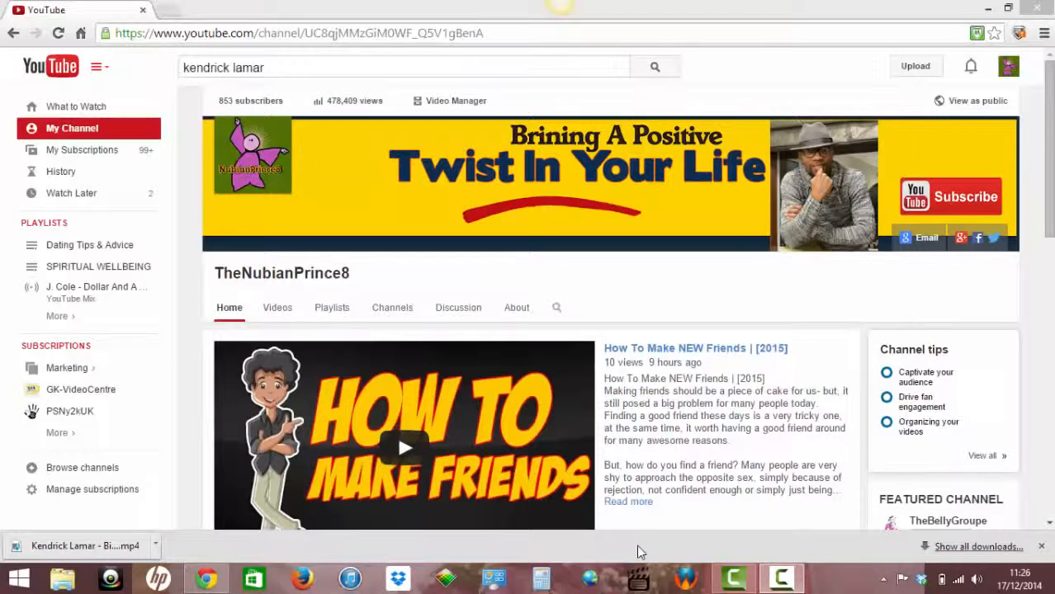
pyautogui.moveTo(635, 549)
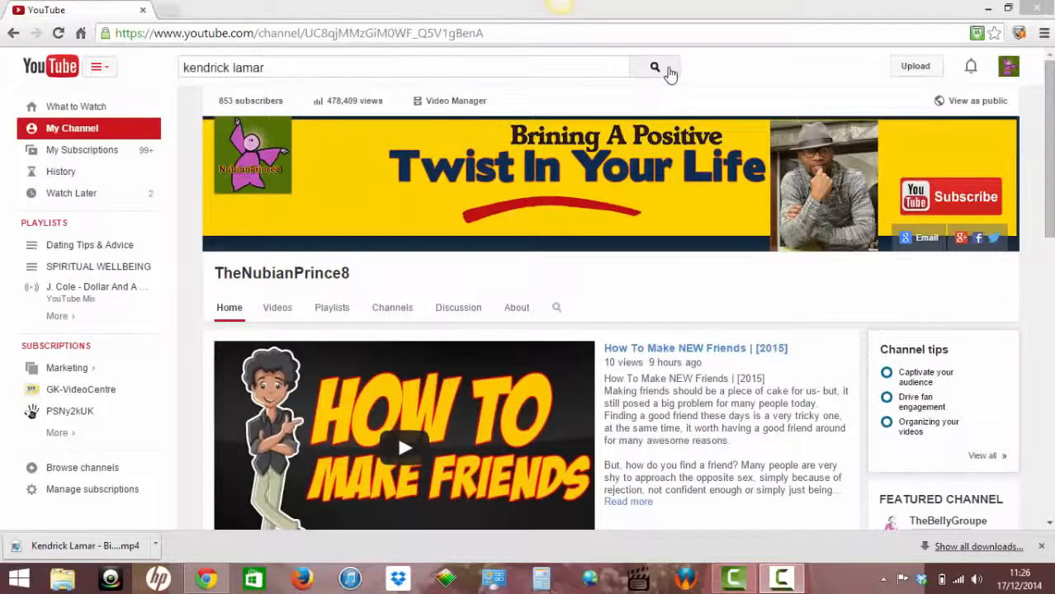
# - Search YouTube for kendrick lamar and scroll down to the Bitch, Don't Kill My Vibe result
pyautogui.click(655, 67)
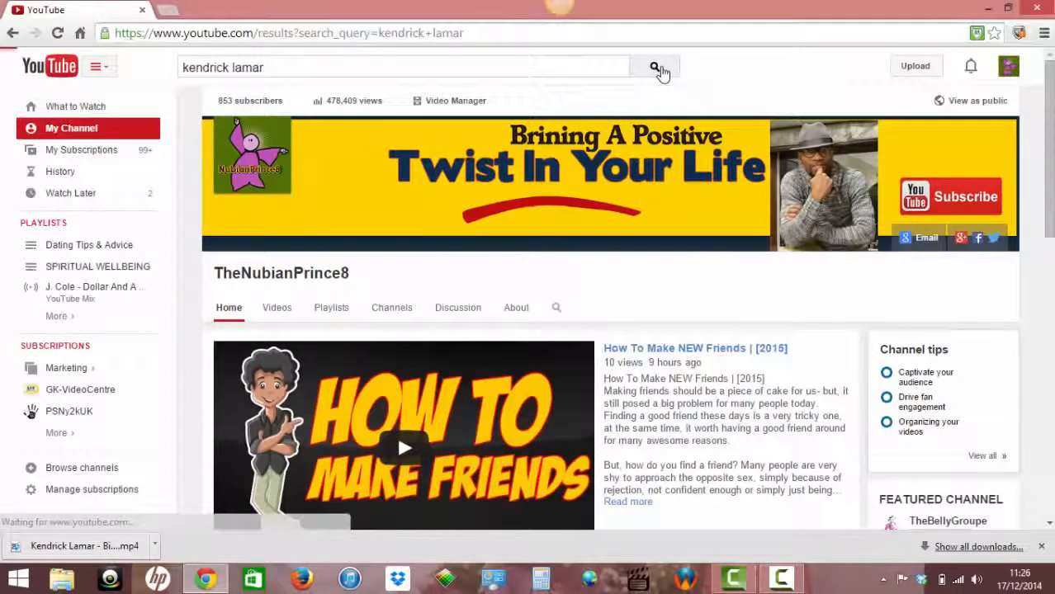
pyautogui.click(654, 67)
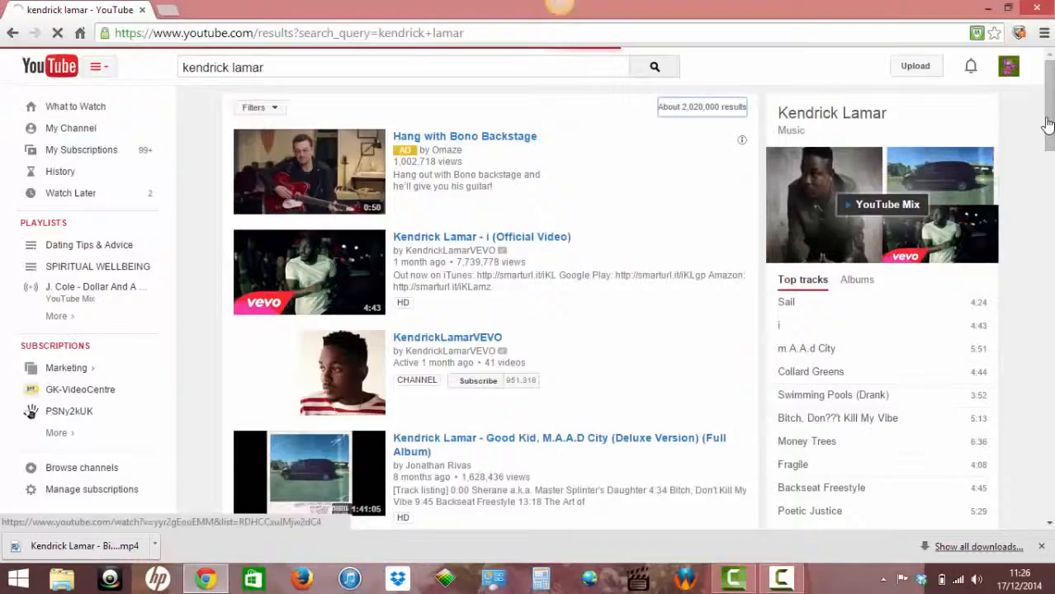
pyautogui.scroll(-3)
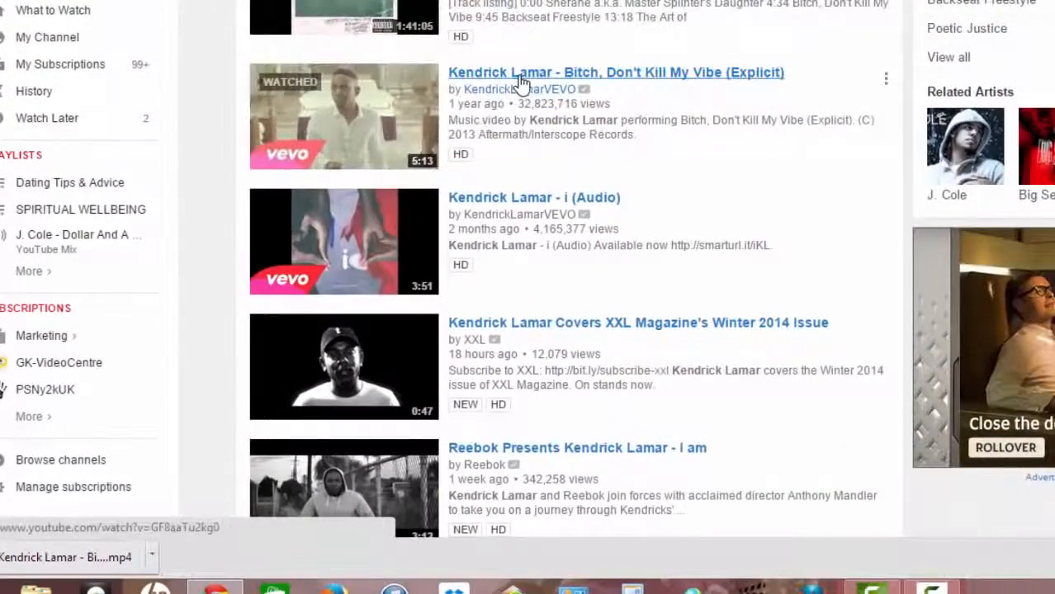
# - Open the Bitch, Don't Kill My Vibe video and insert 'ss' before 'youtube' in its URL
pyautogui.click(615, 72)
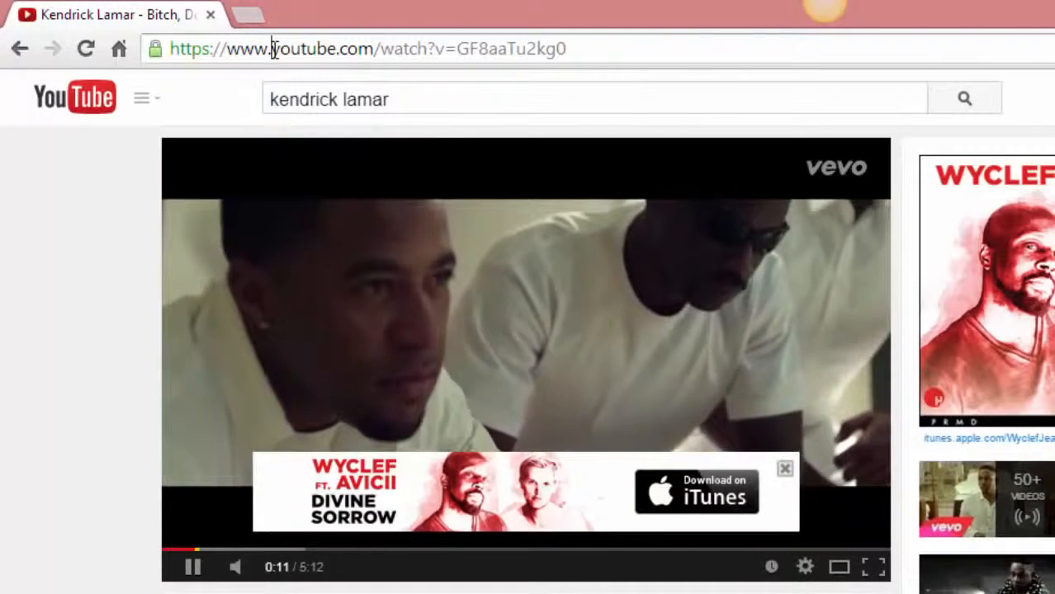
pyautogui.doubleClick(245, 49)
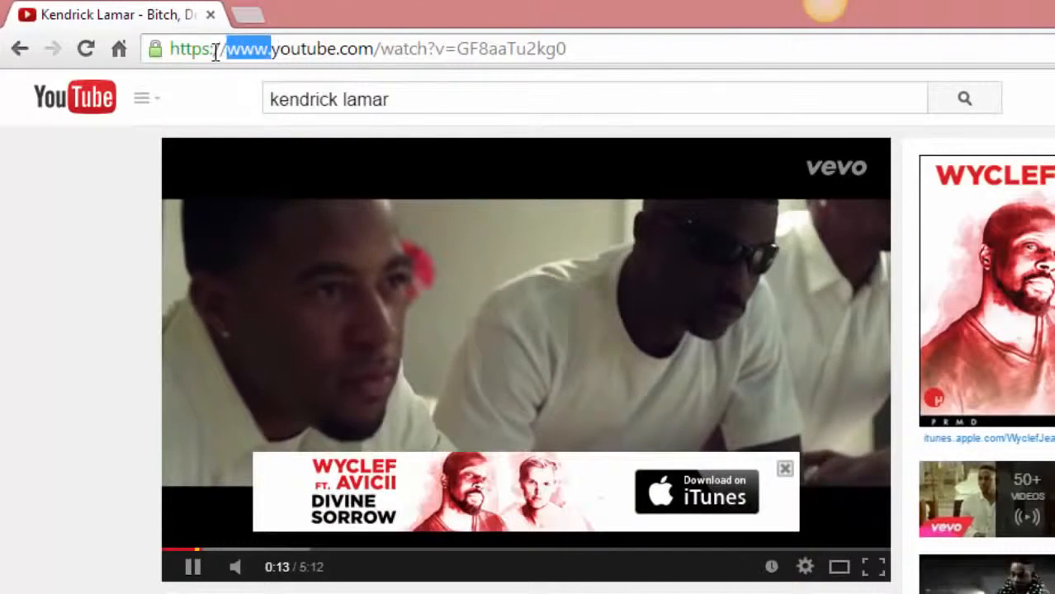
pyautogui.moveTo(153, 48)
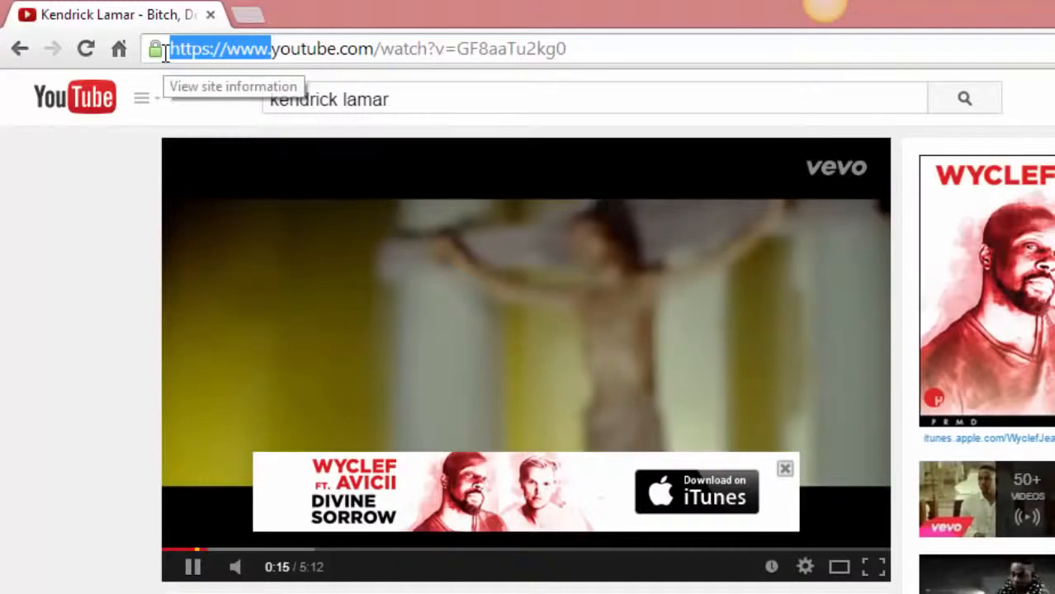
pyautogui.write('ssyoutube.com')
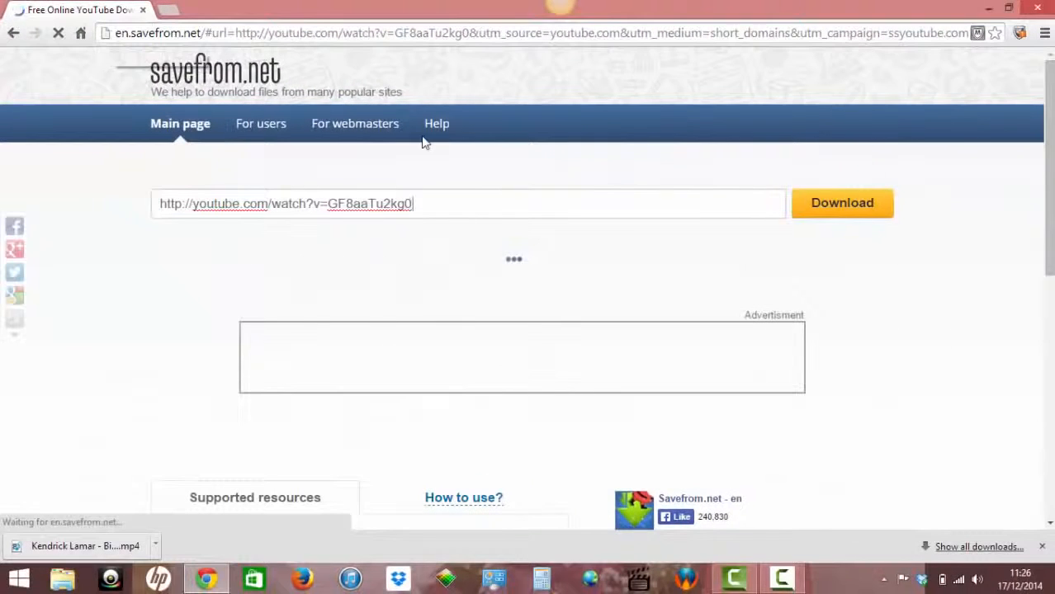
pyautogui.moveTo(681, 253)
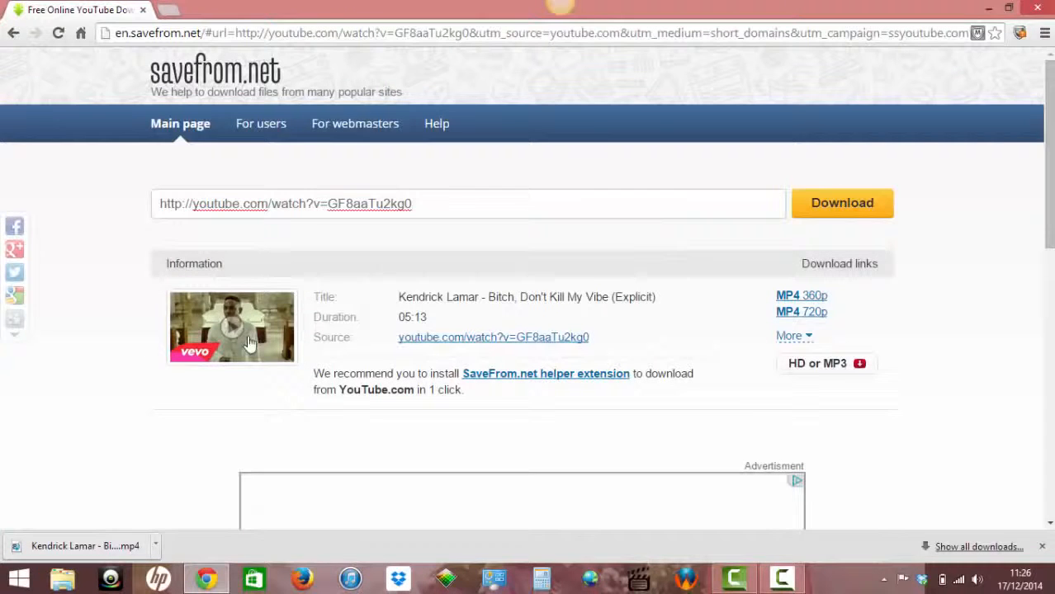
pyautogui.moveTo(312, 361)
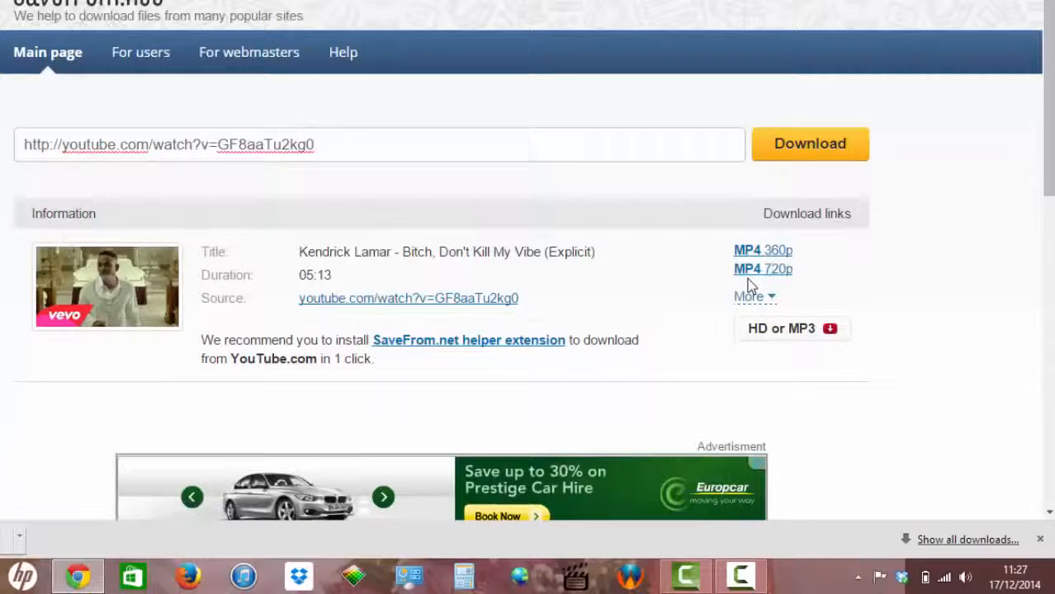
pyautogui.moveTo(763, 182)
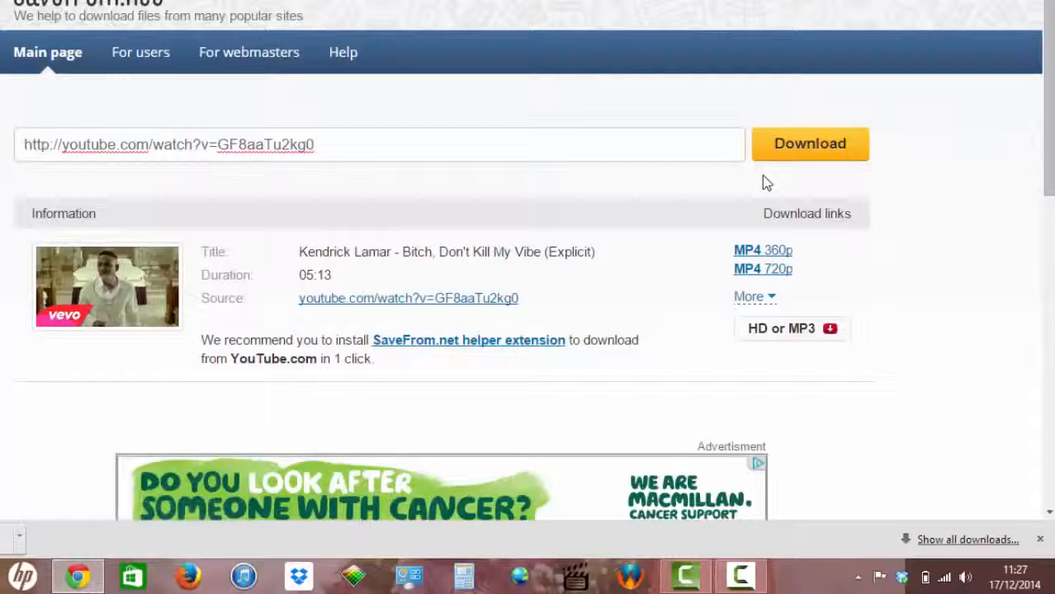
# - Fetch savefrom.net's download links for the video and expand the full format list
pyautogui.click(809, 143)
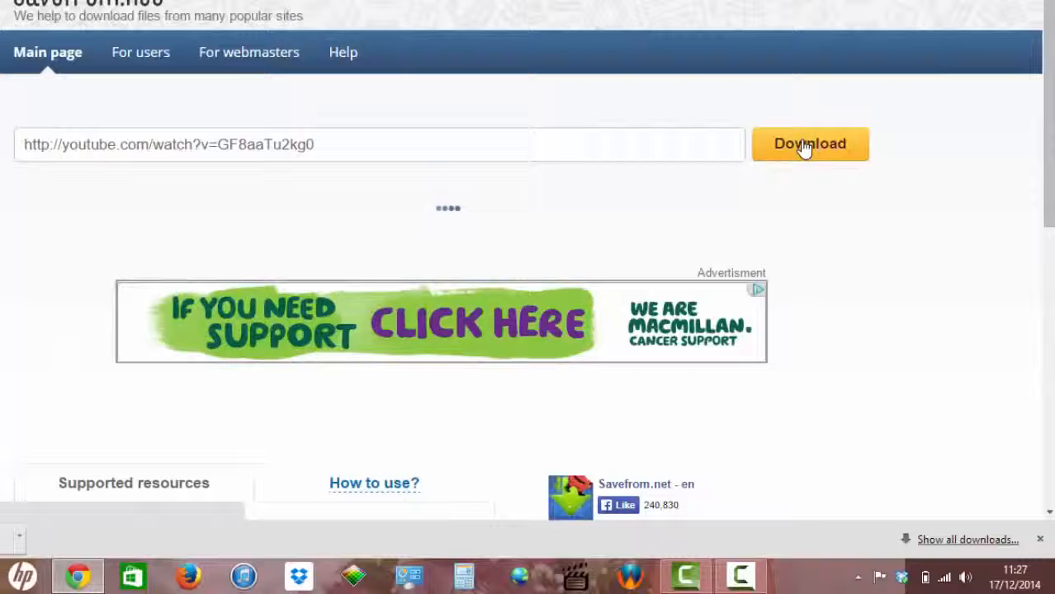
pyautogui.click(809, 143)
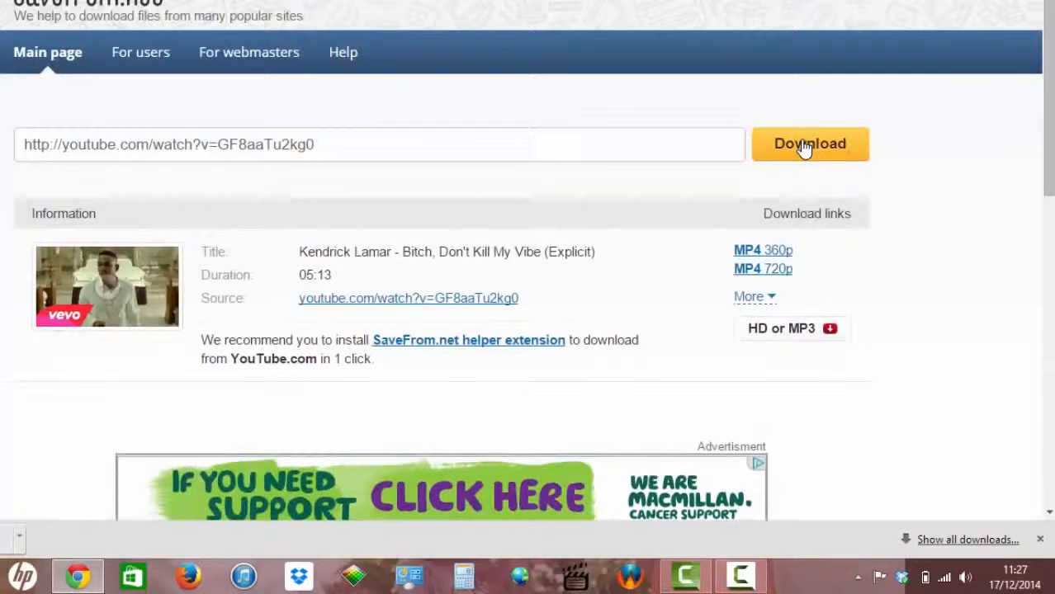
pyautogui.moveTo(763, 269)
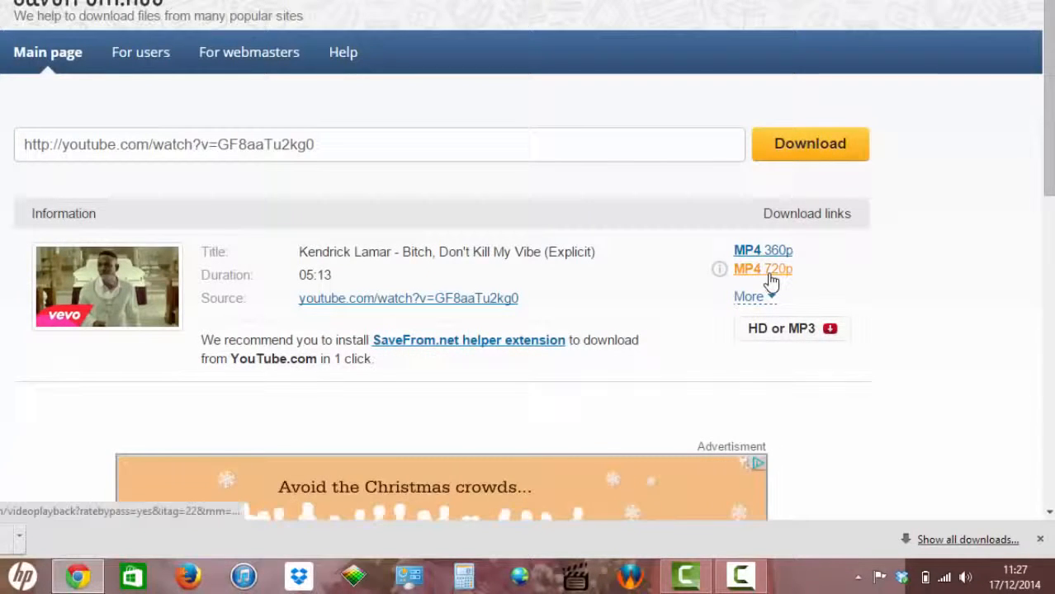
pyautogui.moveTo(762, 269)
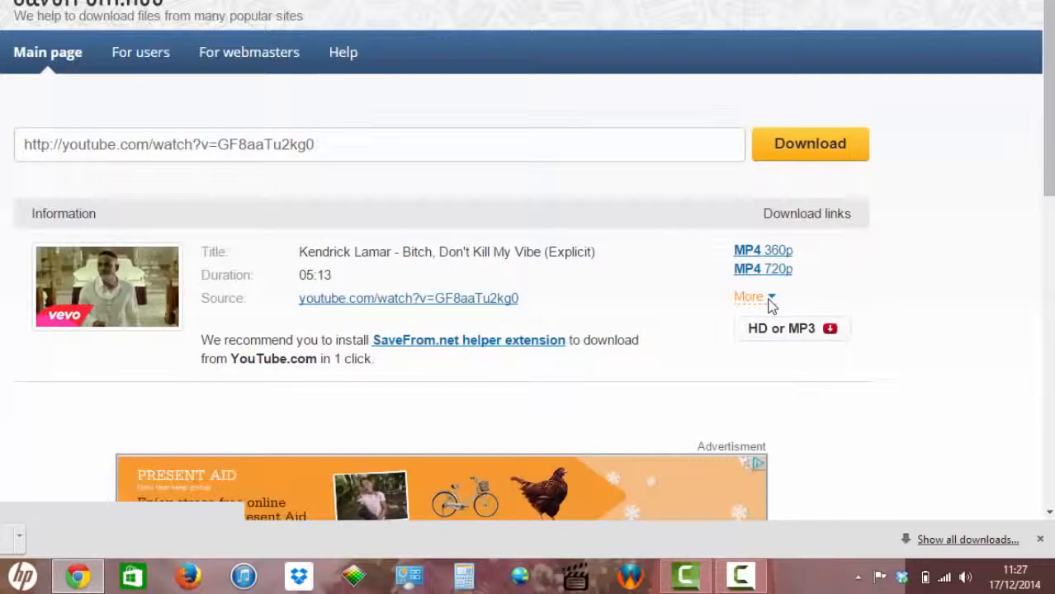
pyautogui.click(749, 297)
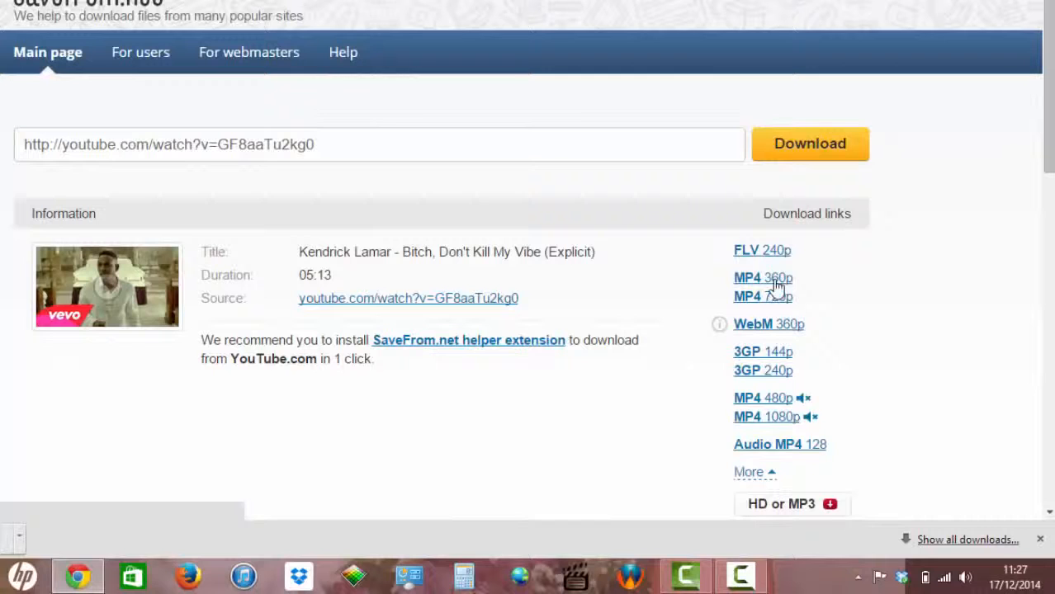
pyautogui.moveTo(762, 297)
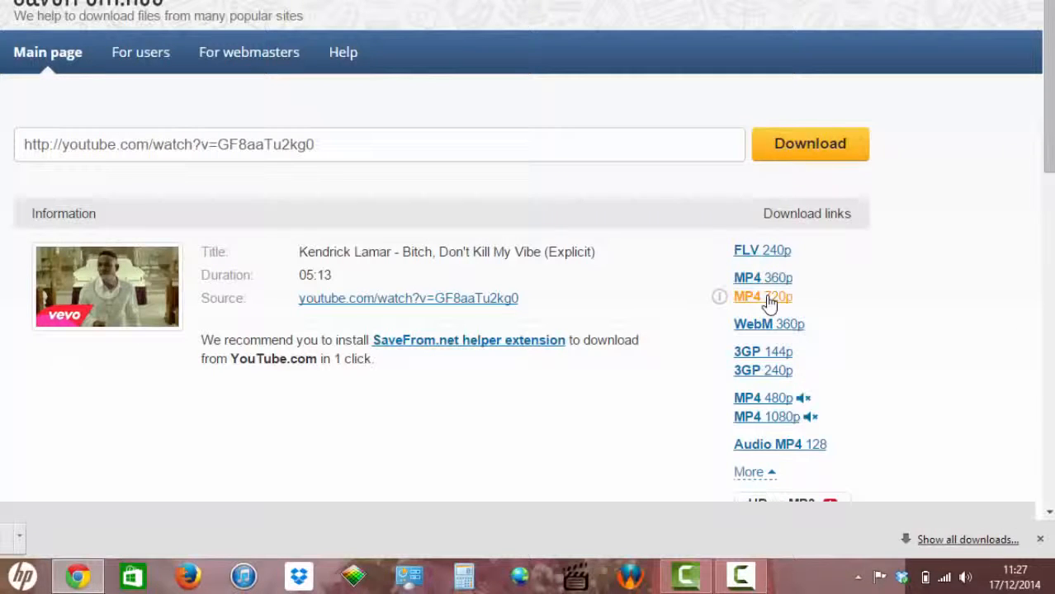
pyautogui.moveTo(747, 296)
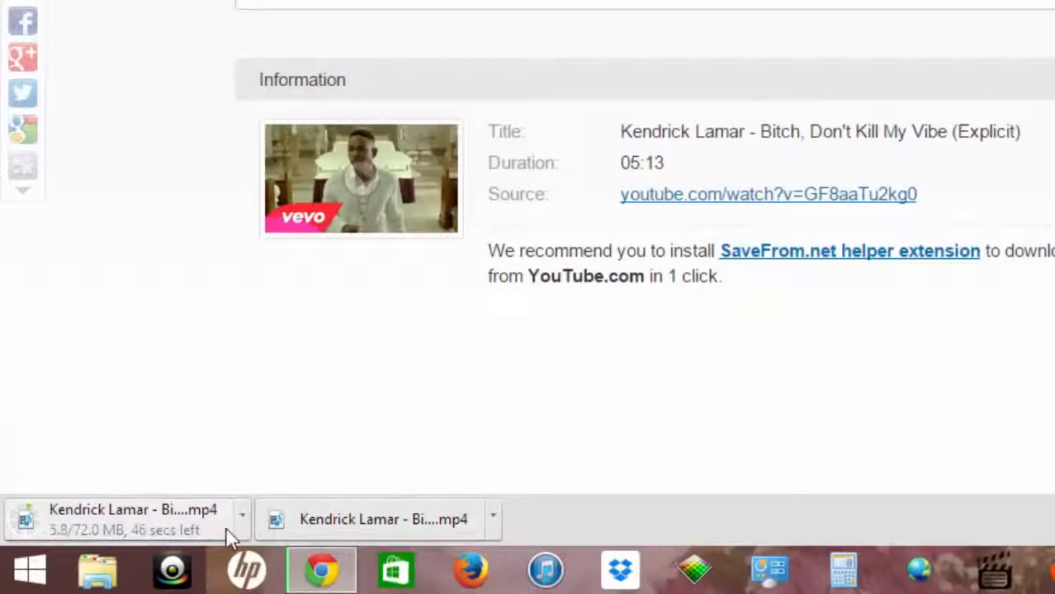
# - Cancel the in-progress Kendrick Lamar MP4 download from Chrome's download bar
pyautogui.click(242, 519)
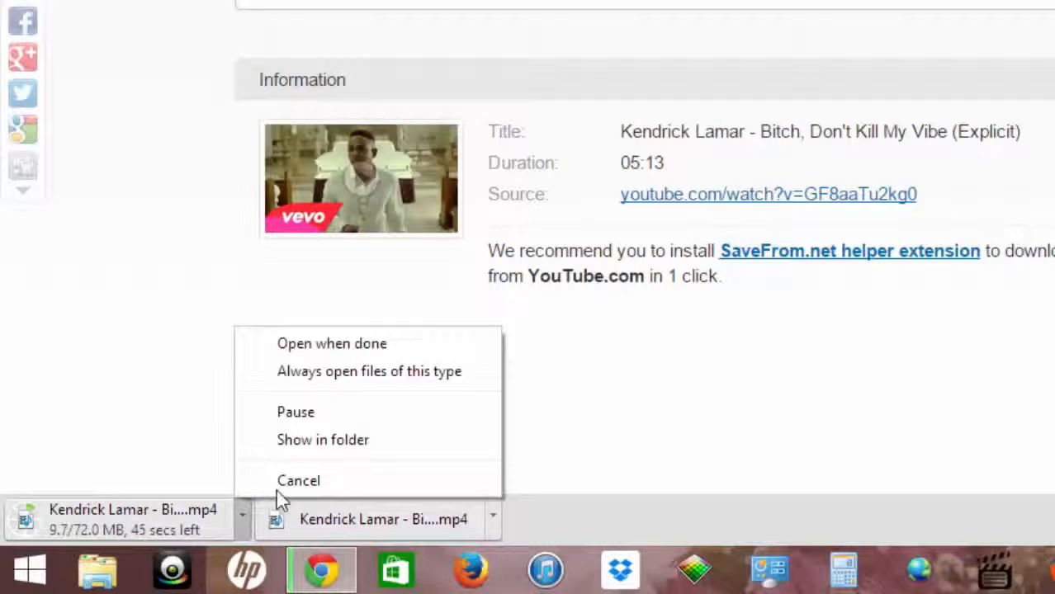
pyautogui.click(298, 481)
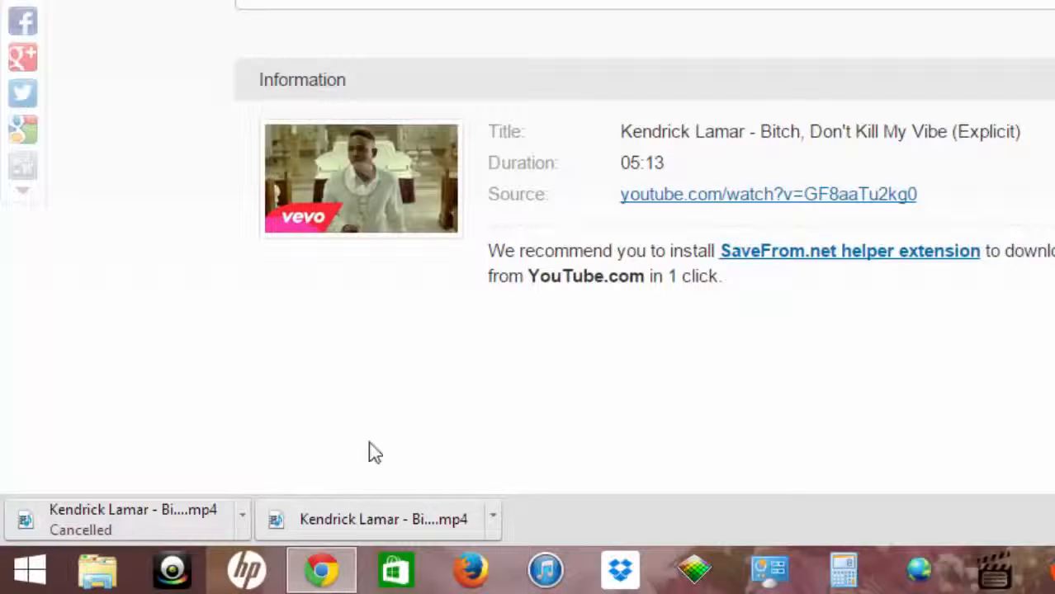
pyautogui.moveTo(466, 416)
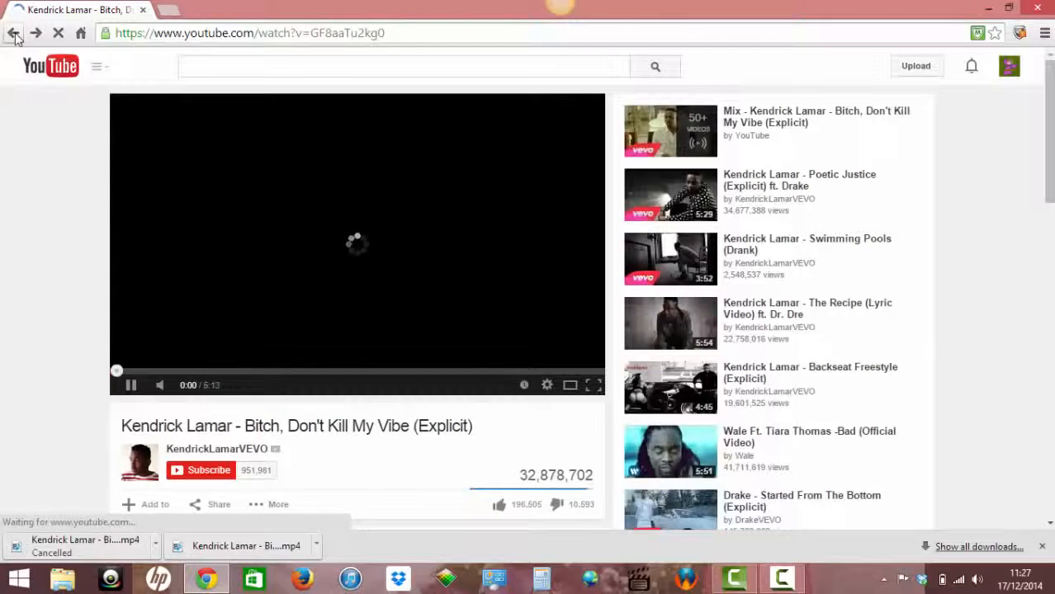
# - Go back two pages to the kendrick lamar YouTube search results
pyautogui.click(15, 33)
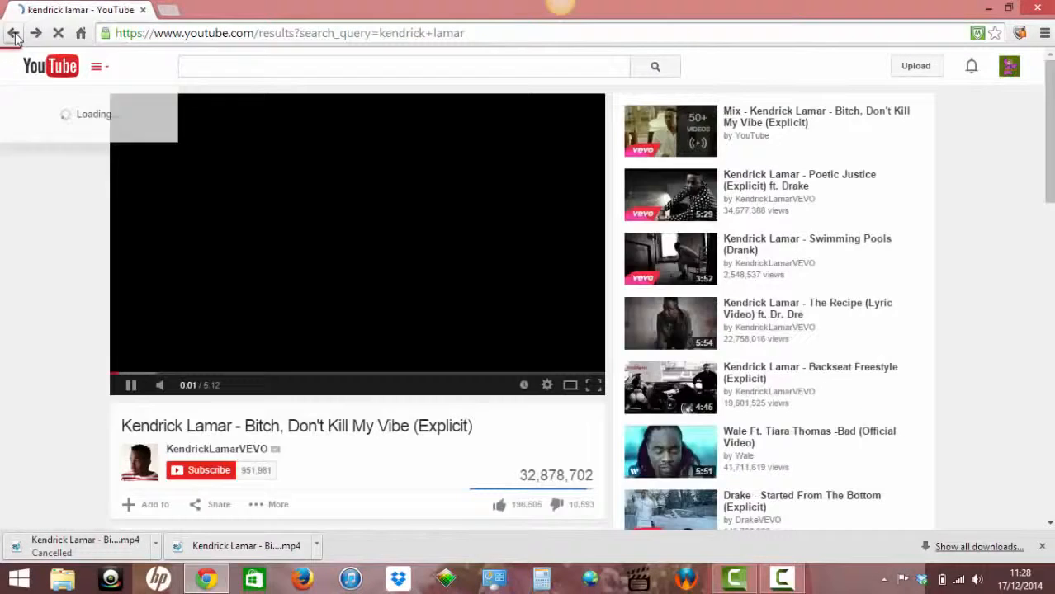
pyautogui.click(15, 33)
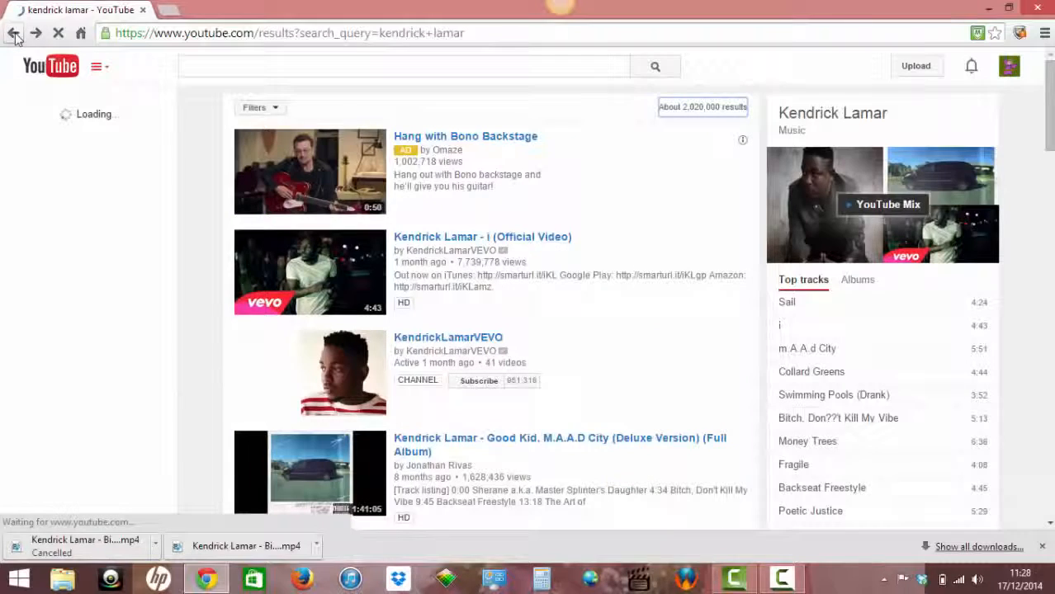